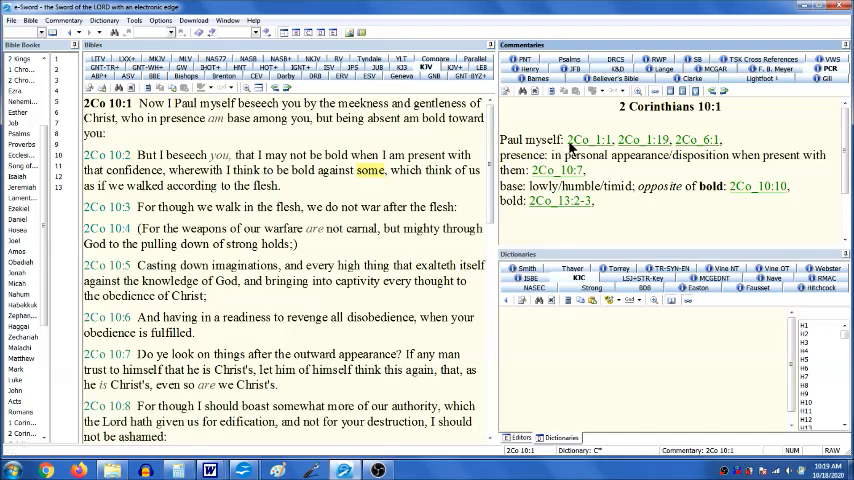
mouse_move(588, 140)
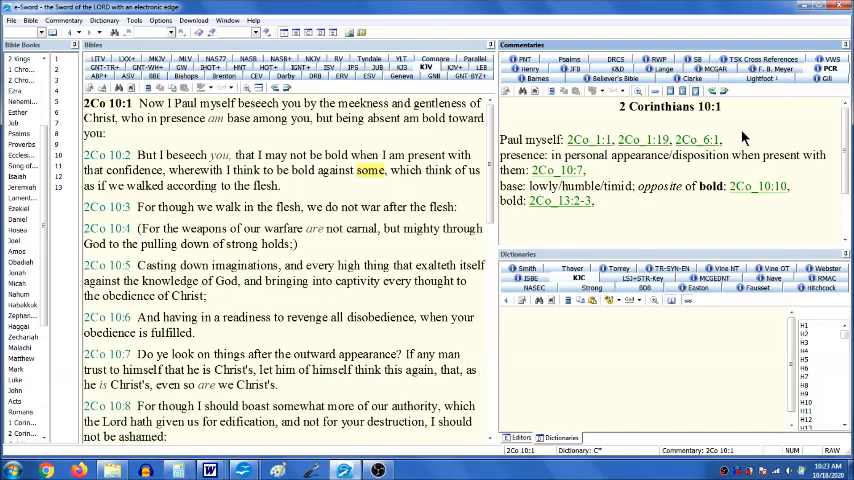
mouse_move(770, 196)
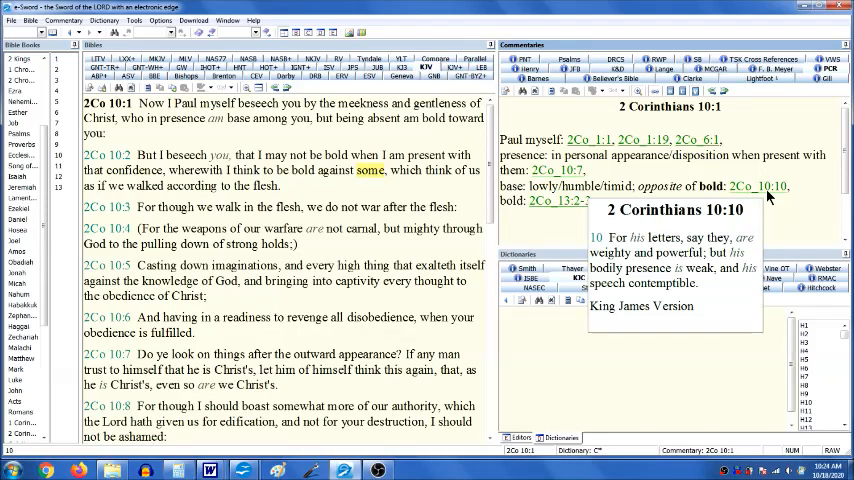
mouse_move(770, 216)
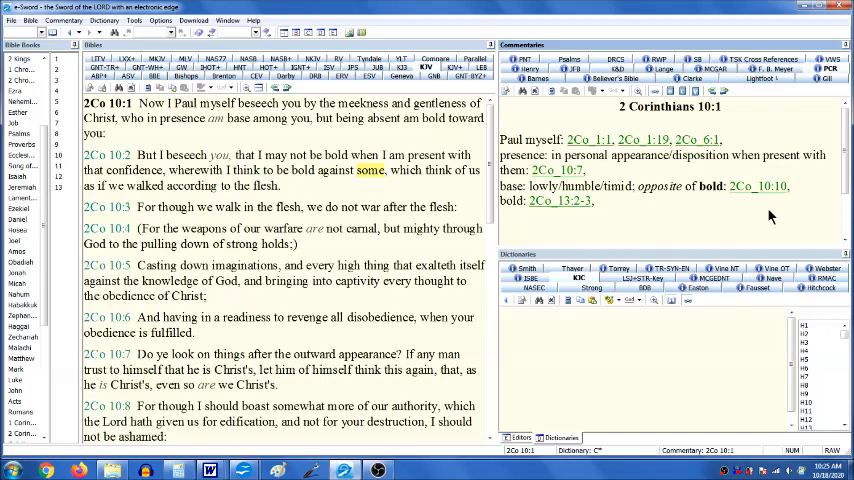
mouse_move(770, 218)
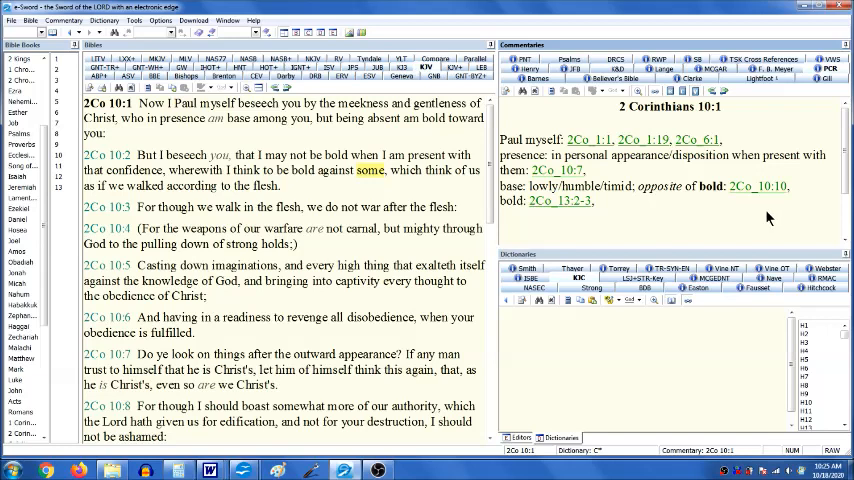
mouse_move(740, 224)
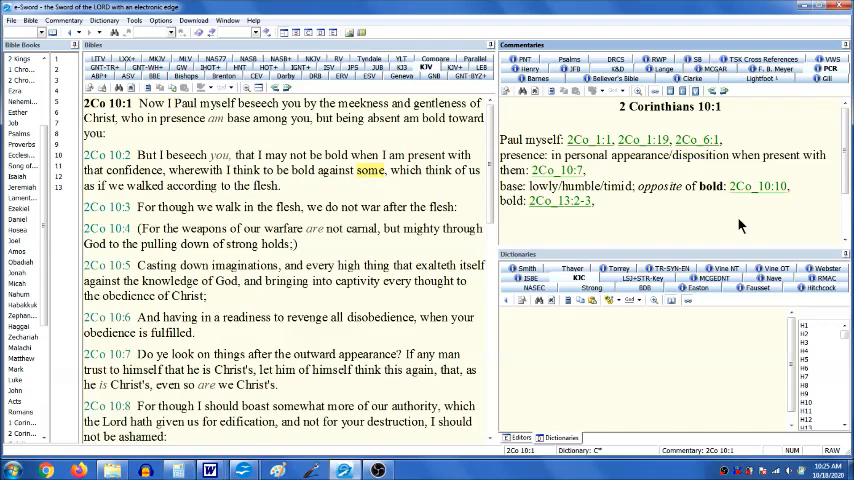
mouse_move(556, 170)
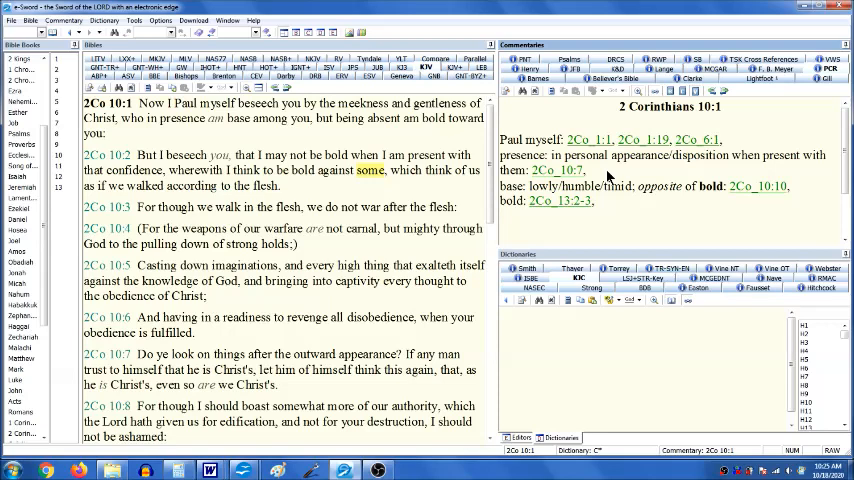
mouse_move(578, 228)
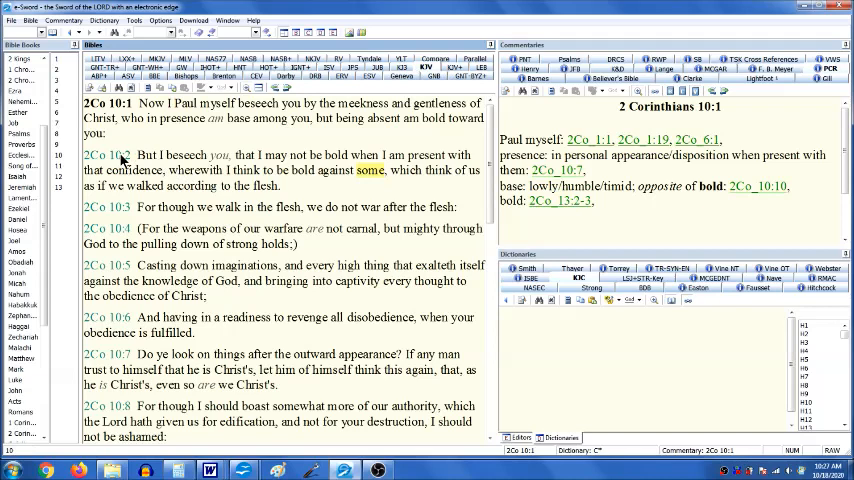
Select 2 Corinthians 10:2 to show its commentary on 'bold against some' with cross-references
left_click(106, 154)
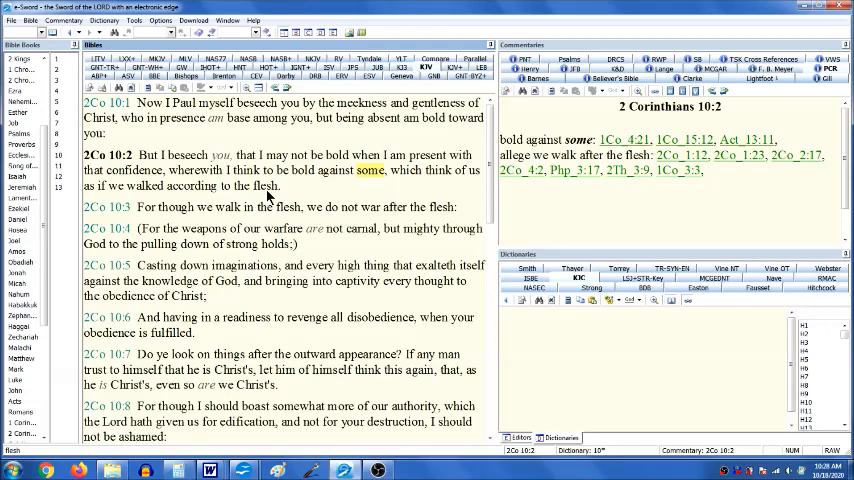
mouse_move(268, 194)
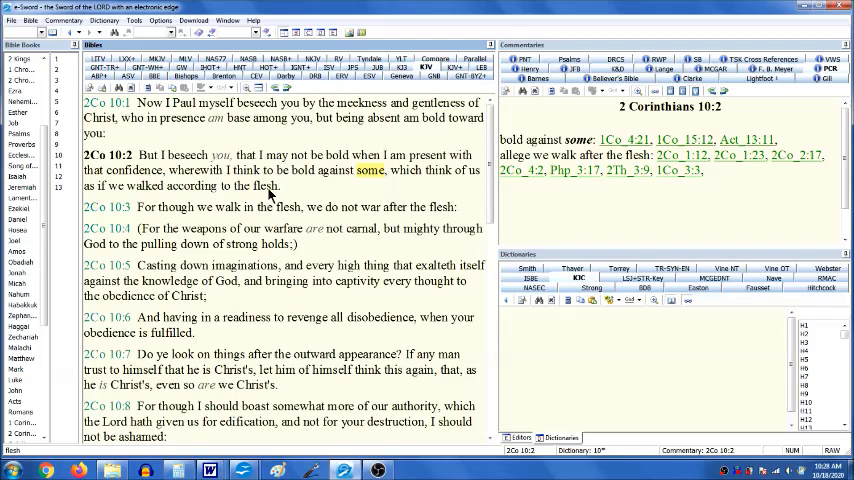
mouse_move(276, 192)
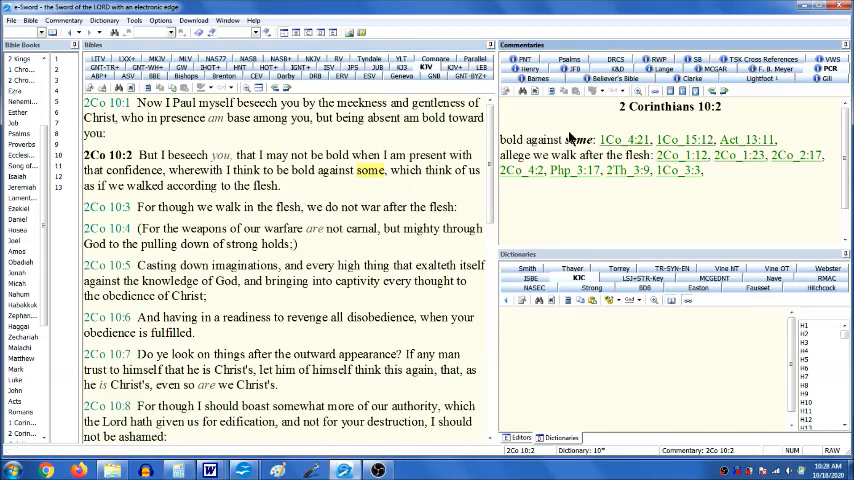
mouse_move(624, 140)
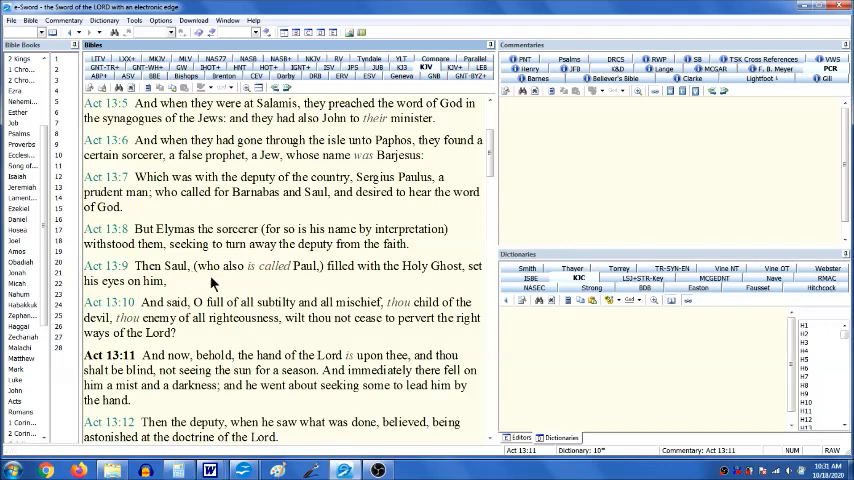
mouse_move(292, 282)
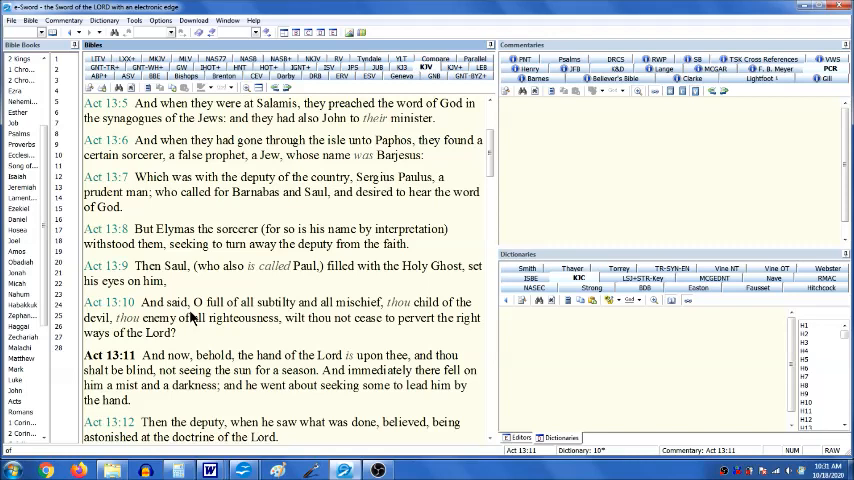
mouse_move(208, 330)
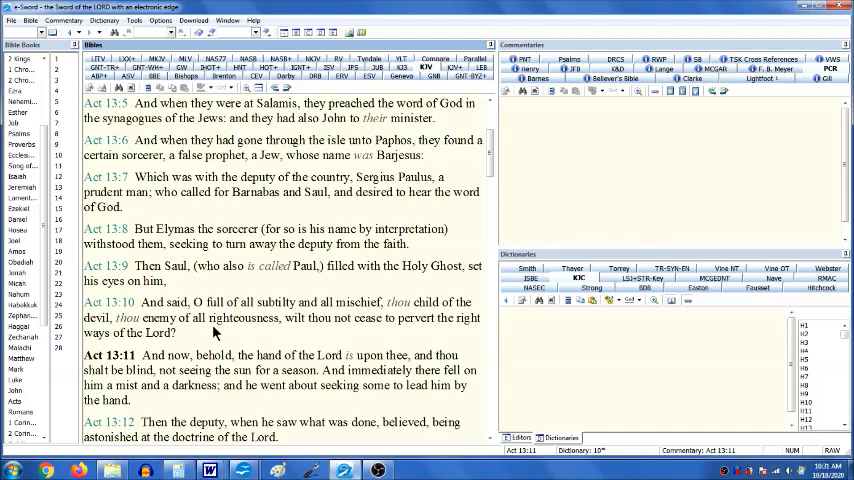
scroll("down", 3)
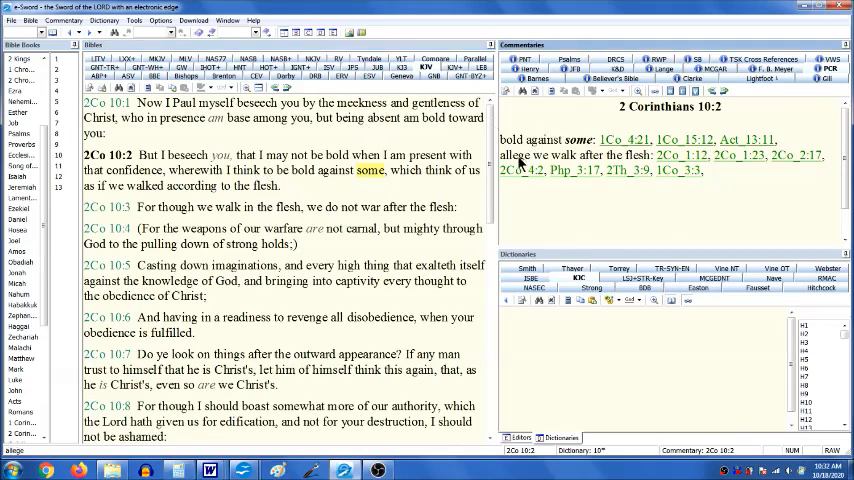
mouse_move(520, 170)
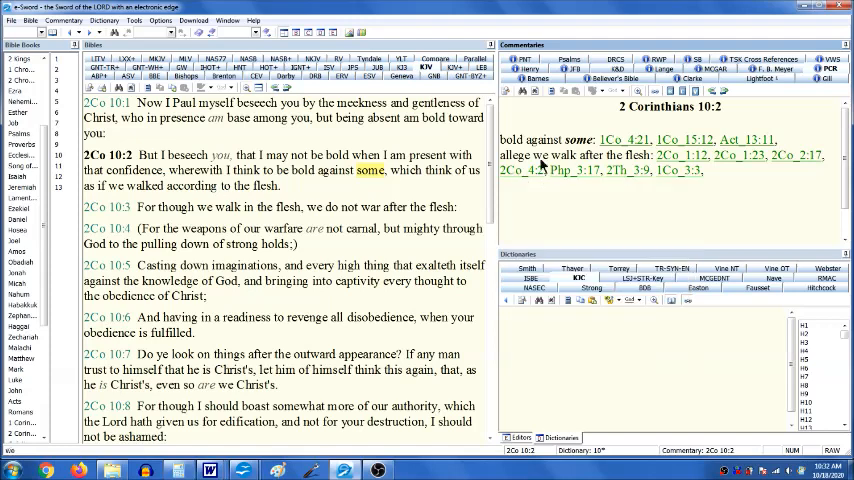
mouse_move(682, 156)
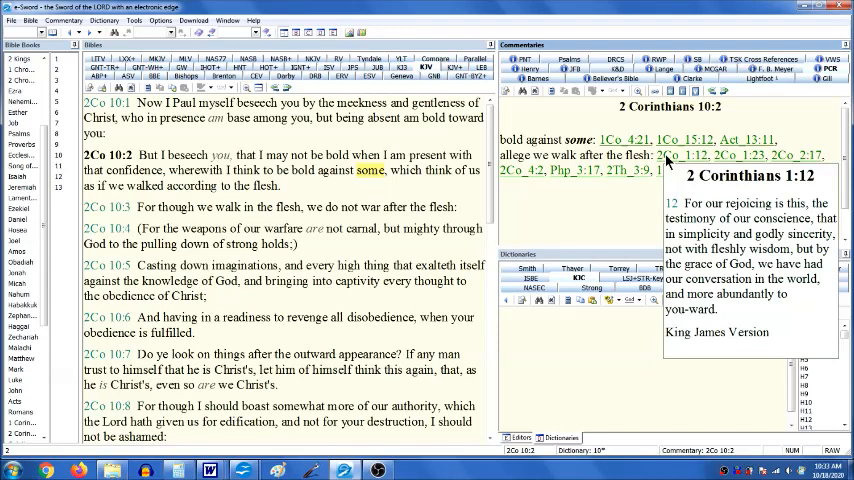
mouse_move(670, 162)
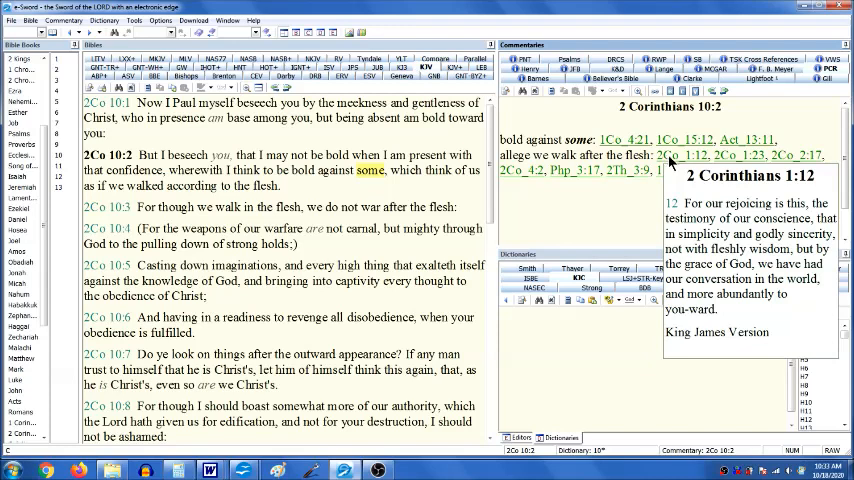
mouse_move(748, 156)
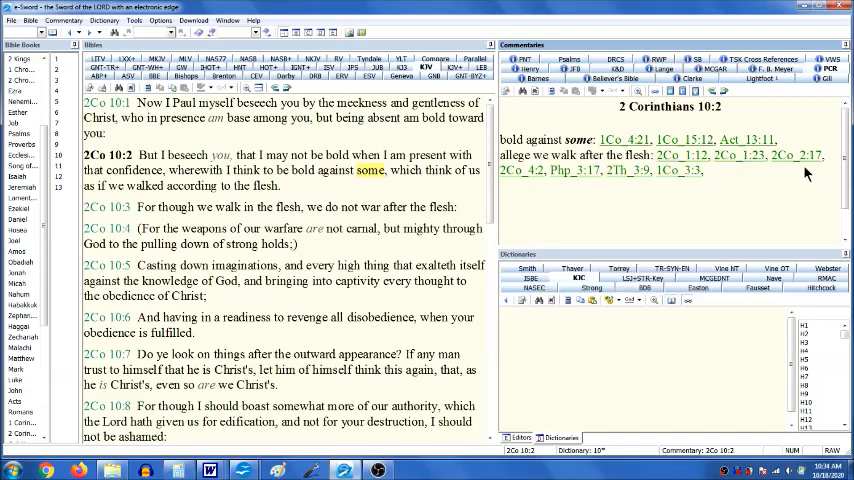
mouse_move(796, 156)
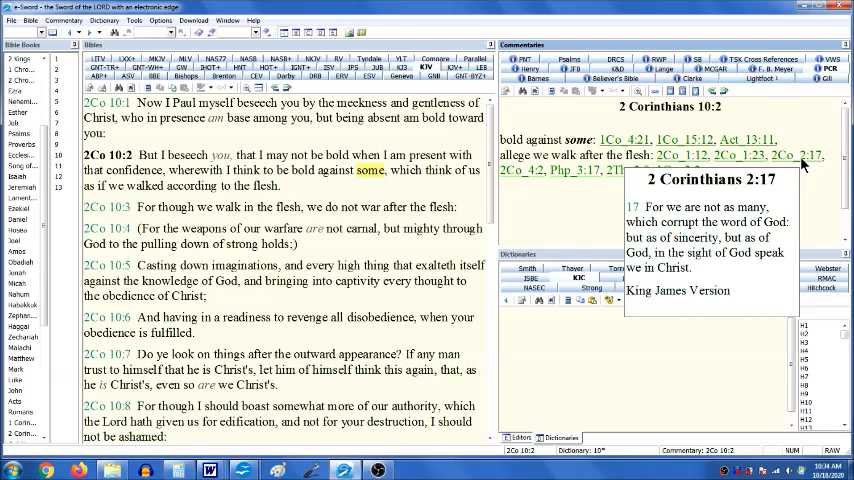
mouse_move(804, 164)
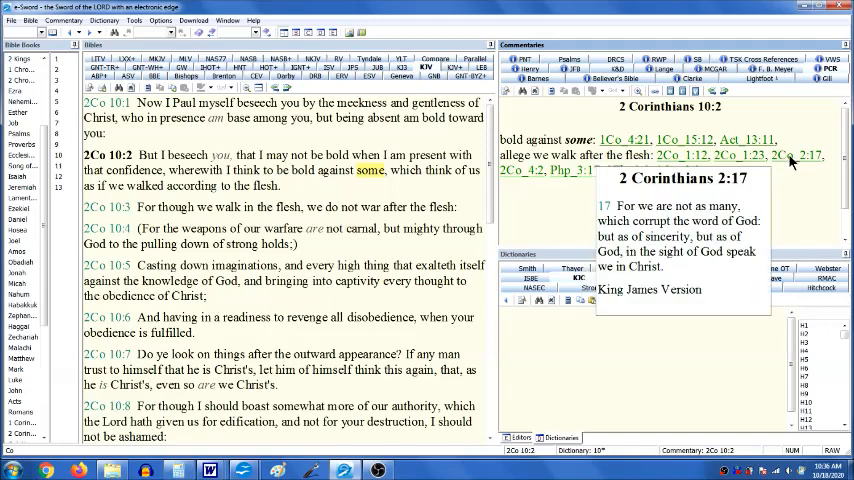
mouse_move(544, 208)
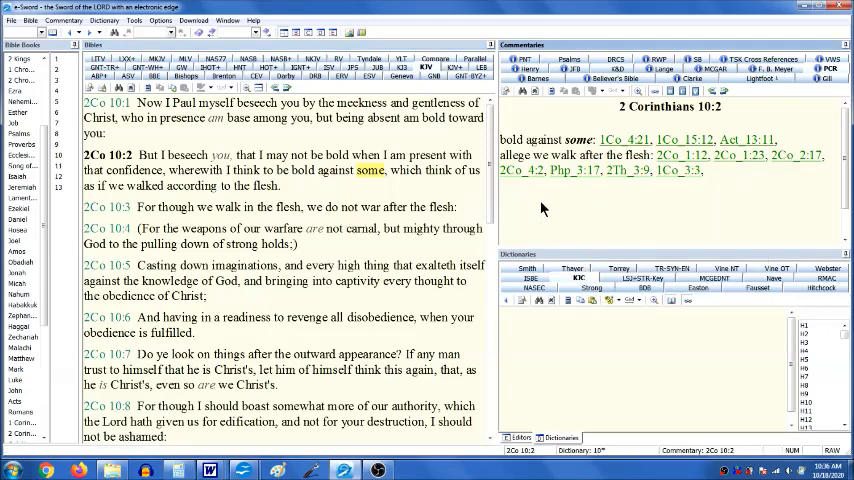
mouse_move(576, 170)
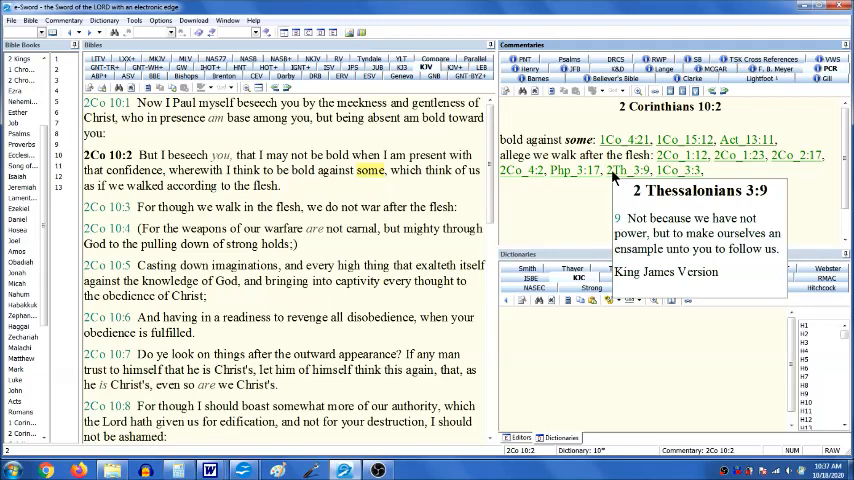
mouse_move(614, 178)
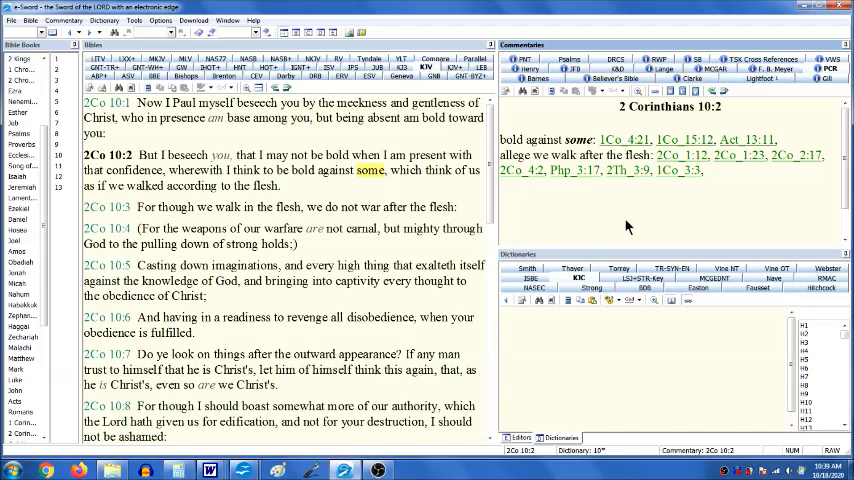
mouse_move(448, 216)
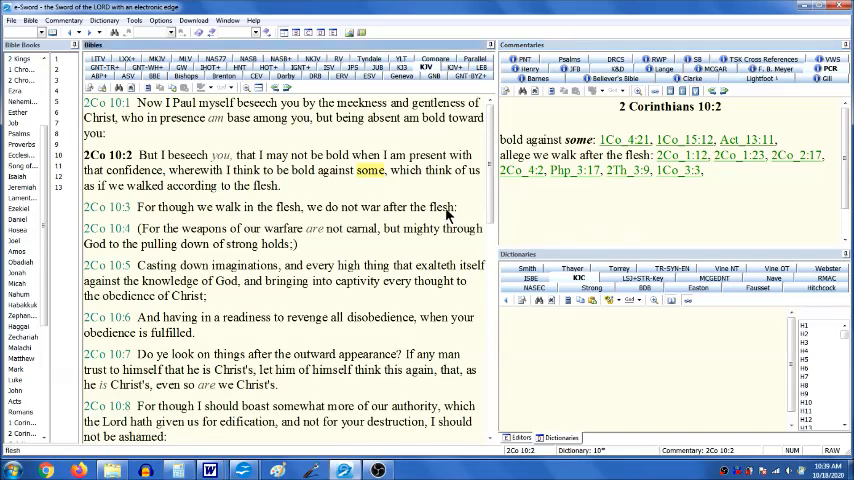
mouse_move(292, 204)
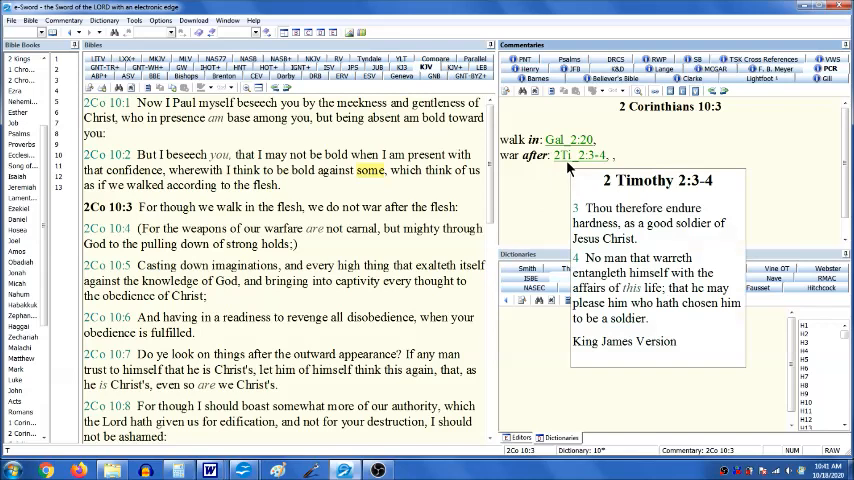
mouse_move(568, 168)
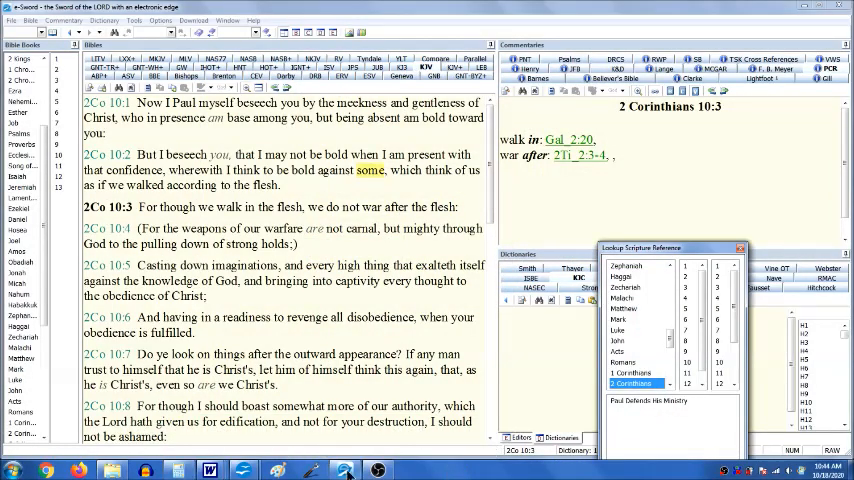
mouse_move(212, 232)
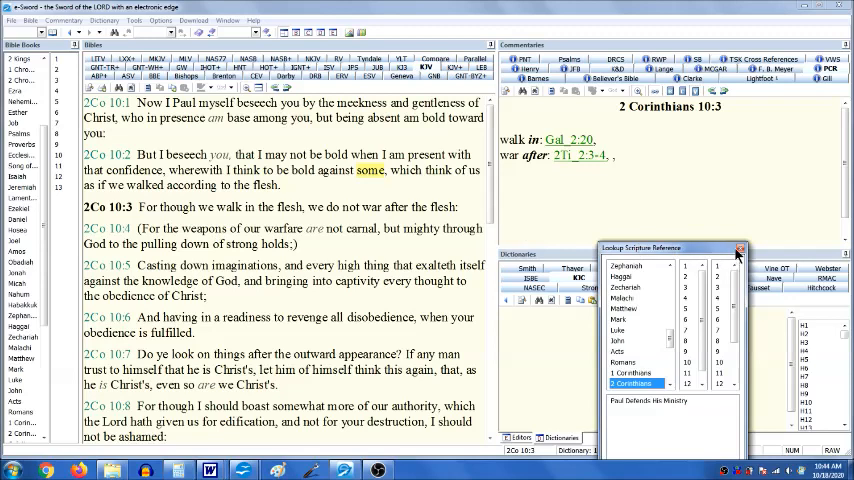
Jump to Exodus chapter 22 in the NKJV Bible via the scripture reference lookup
left_click(740, 250)
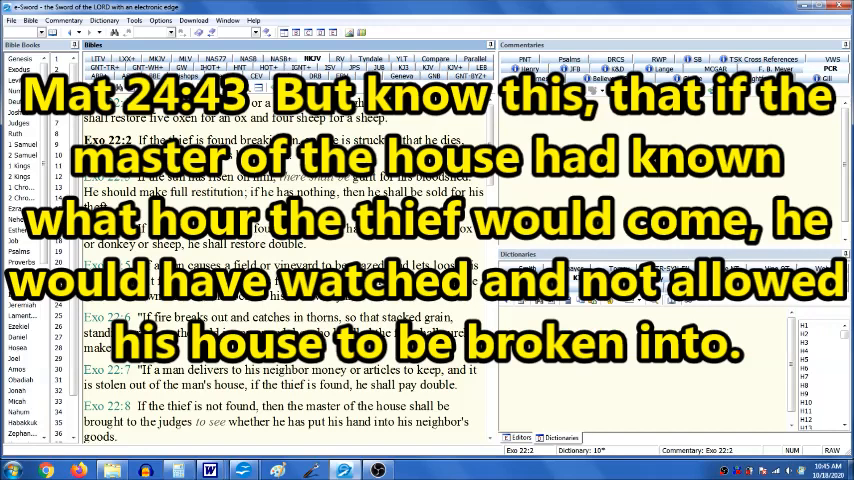
mouse_move(276, 400)
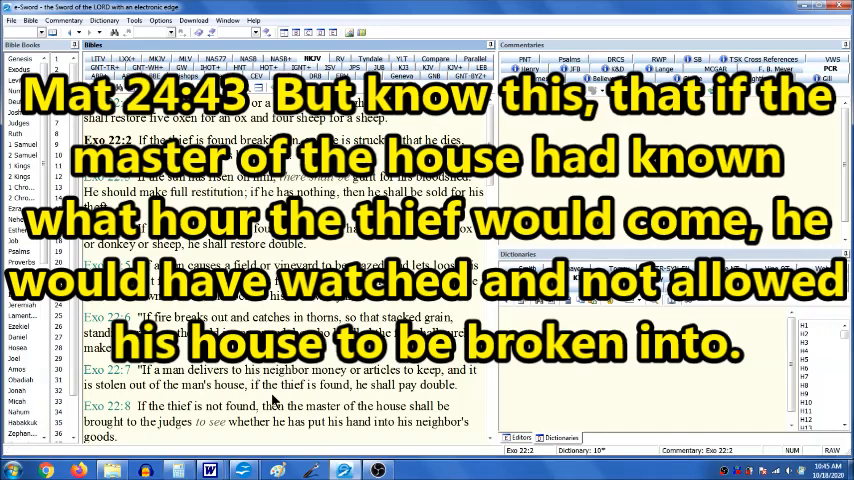